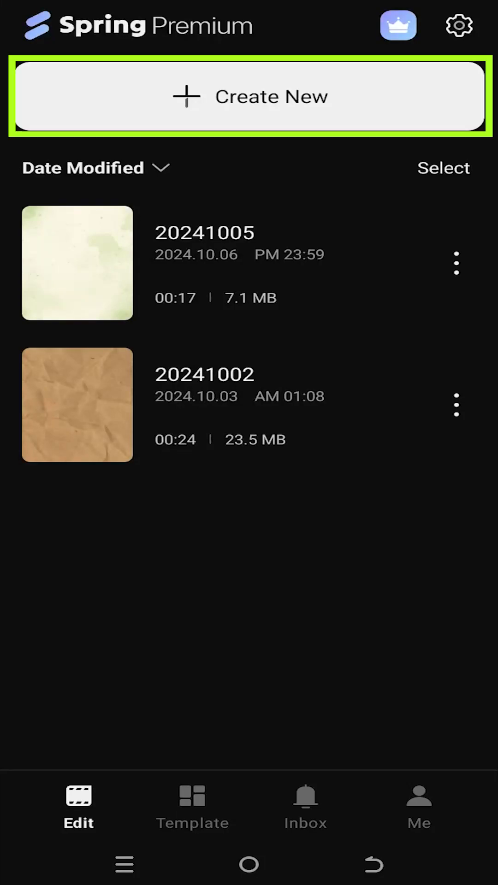
Step: Start a new project and bring the woman-by-building clip from Download 1080p onto the timeline
click(248, 96)
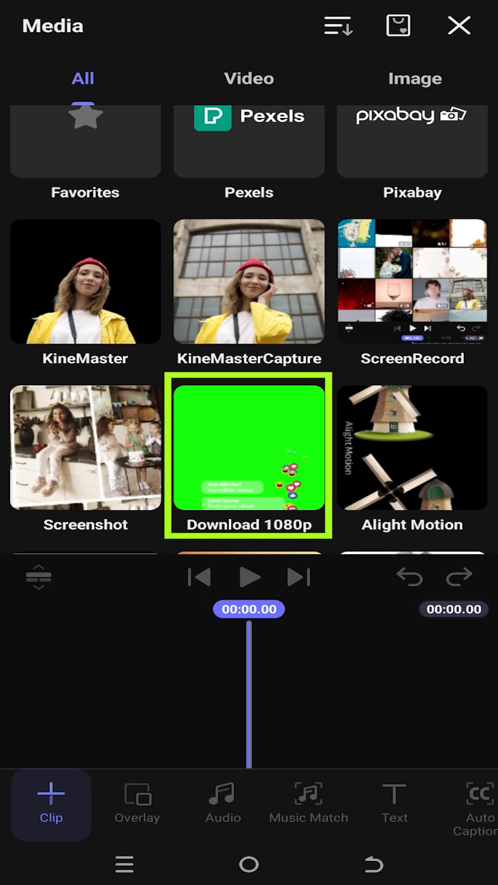
click(248, 459)
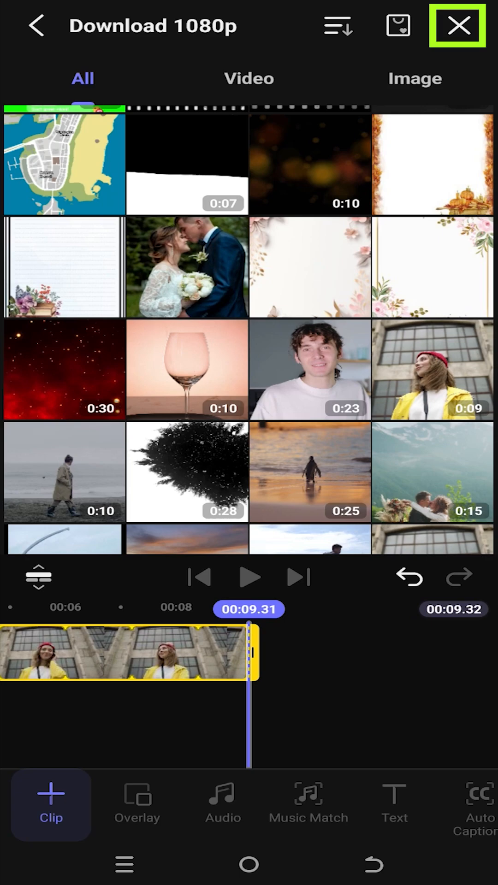
Step: Run Magic Remover on the selected clip so the building disappears, leaving the woman on black
click(458, 26)
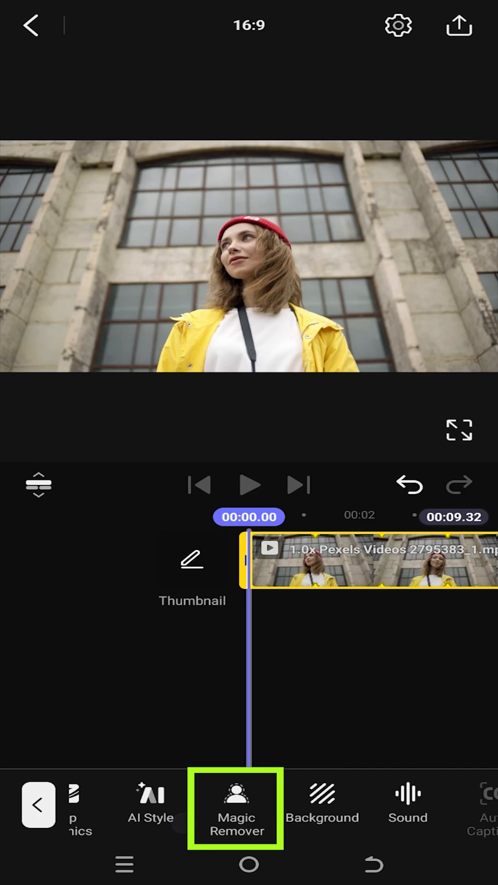
click(236, 808)
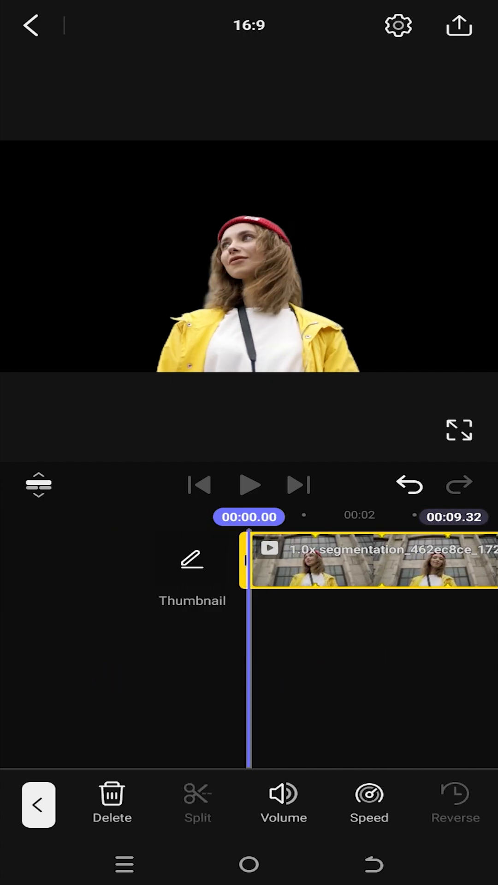
click(265, 801)
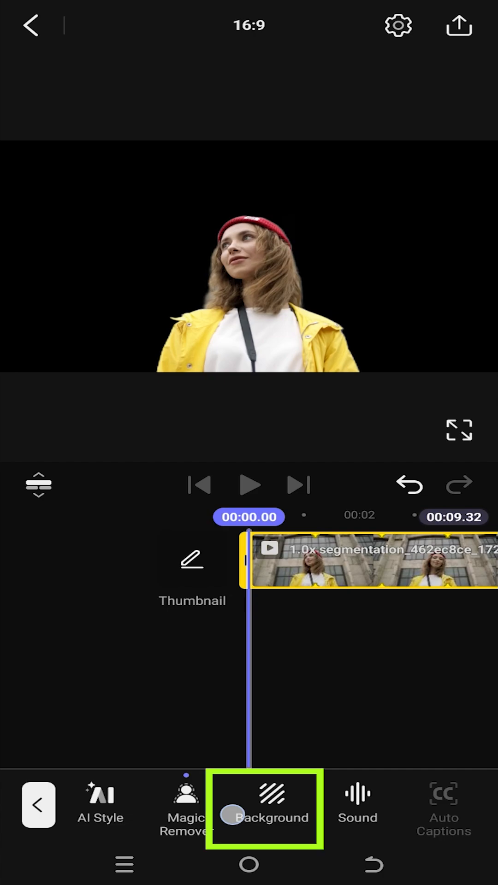
Step: Set the clip's background to Transparent after briefly trying an orange color fill
click(265, 807)
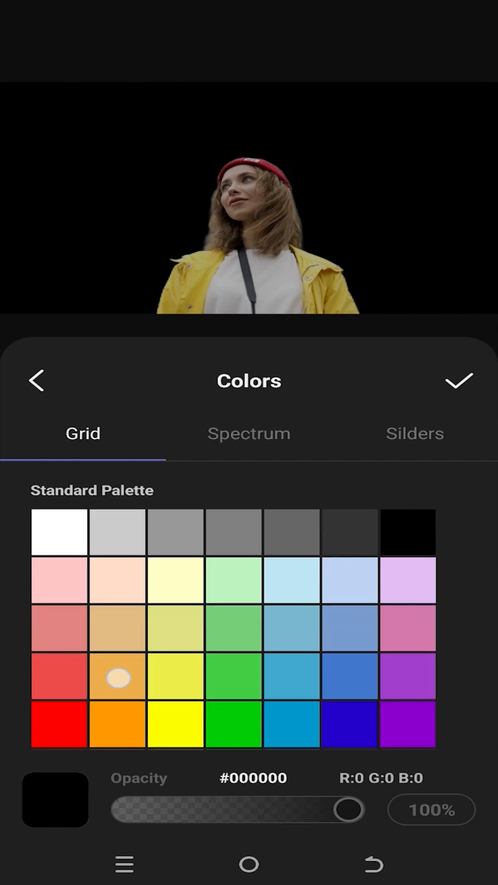
click(458, 381)
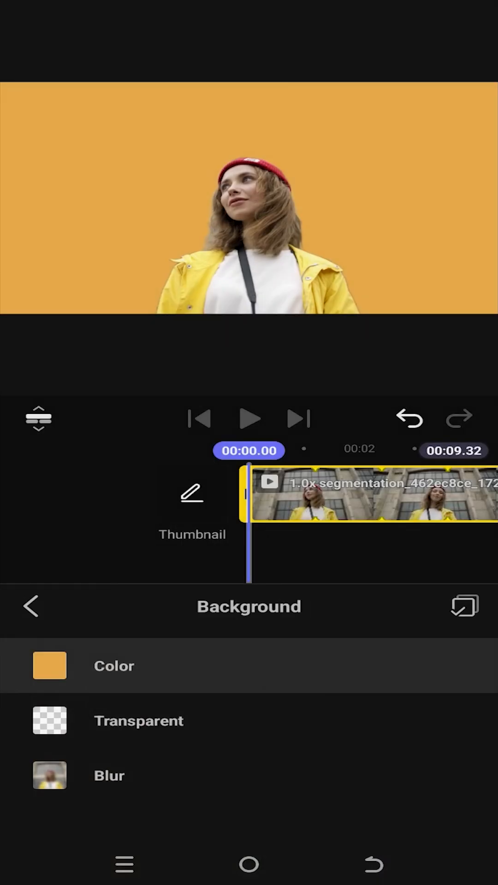
click(138, 721)
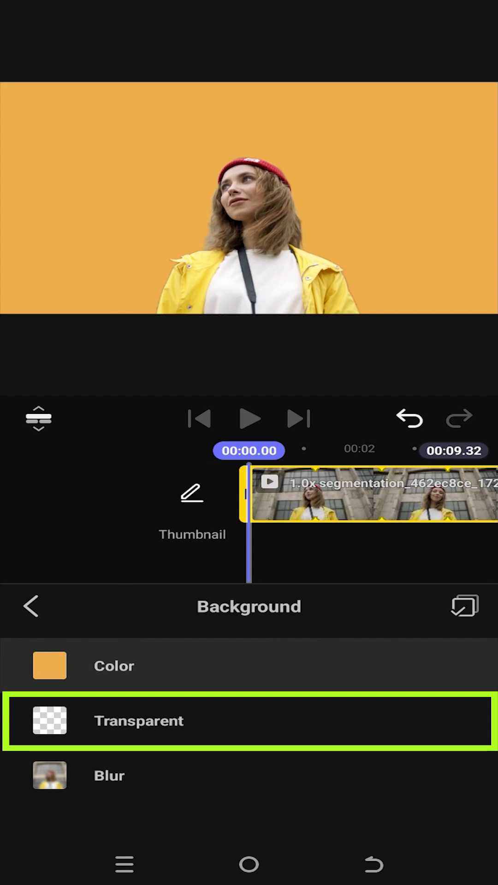
click(138, 721)
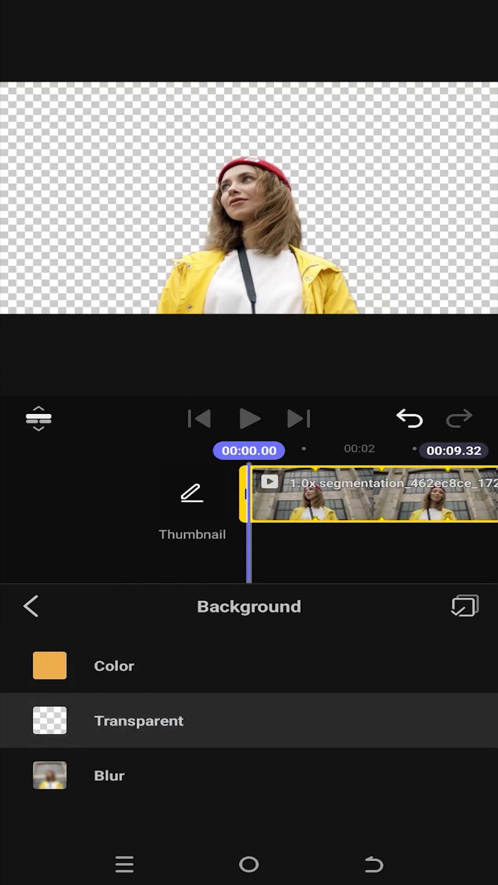
click(31, 606)
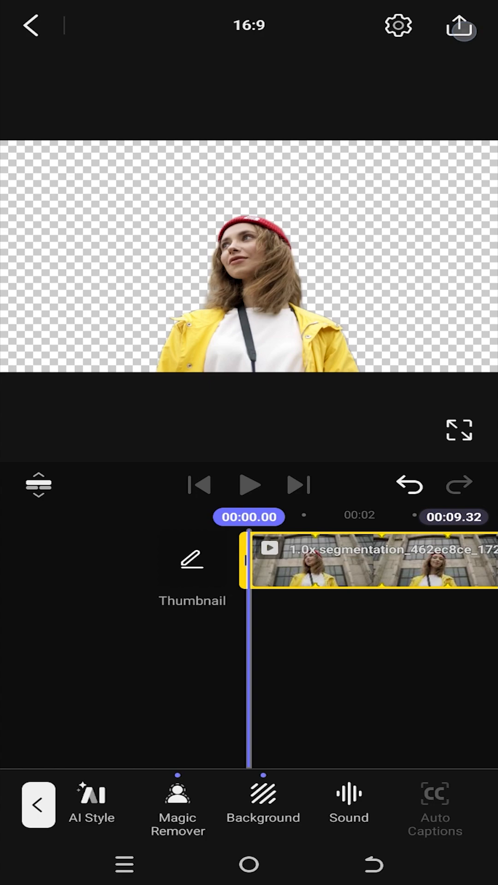
Step: Set the export format to High Efficiency (H.265), which supports transparency
click(459, 25)
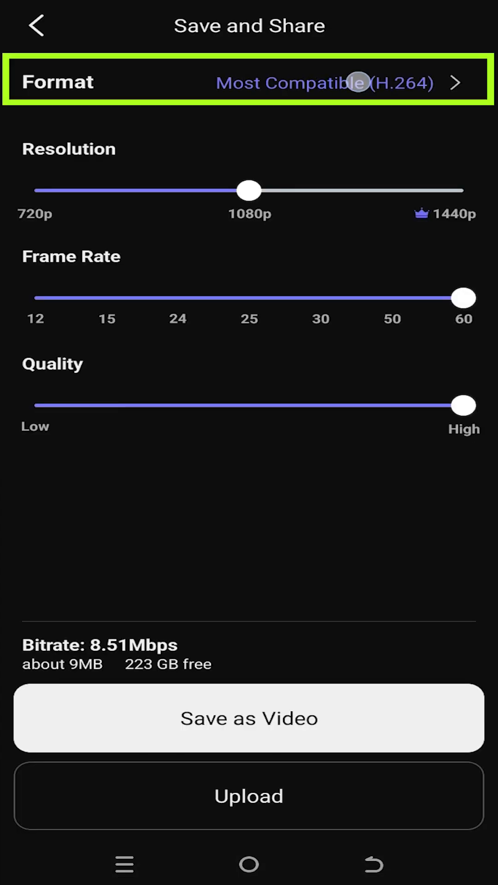
click(247, 82)
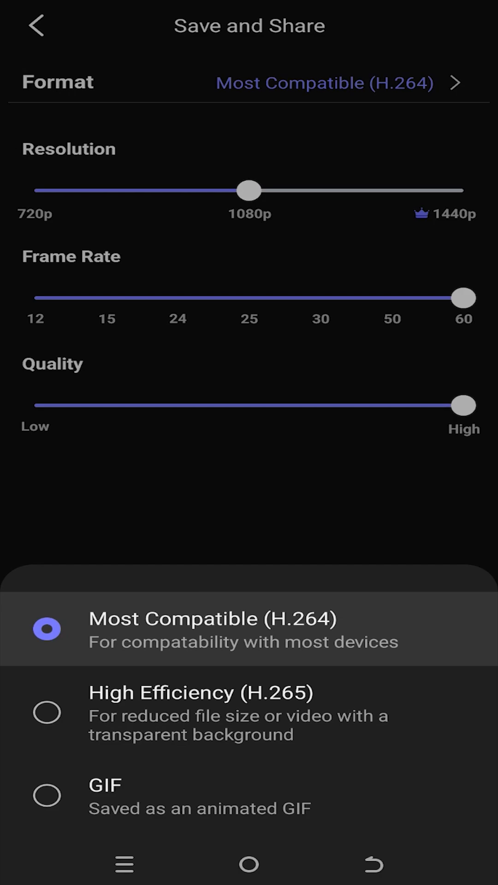
click(197, 711)
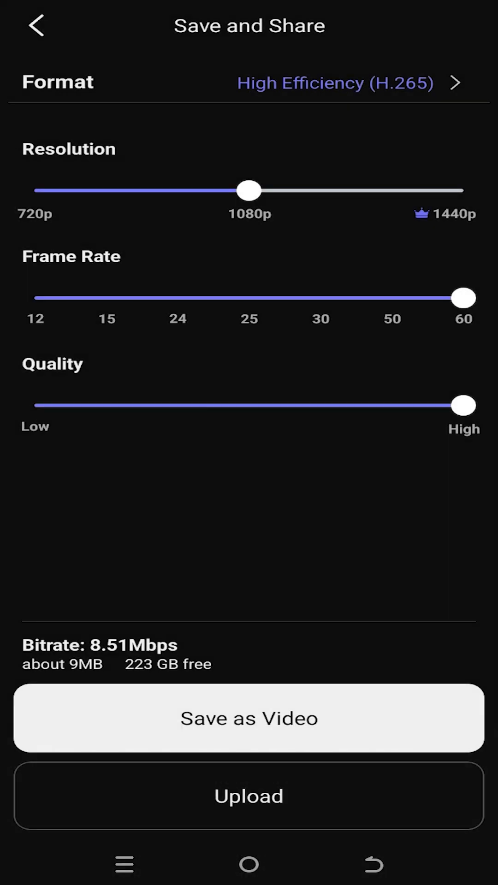
Step: Save the transparent woman clip as a video to the gallery, accepting the playback warning
click(248, 718)
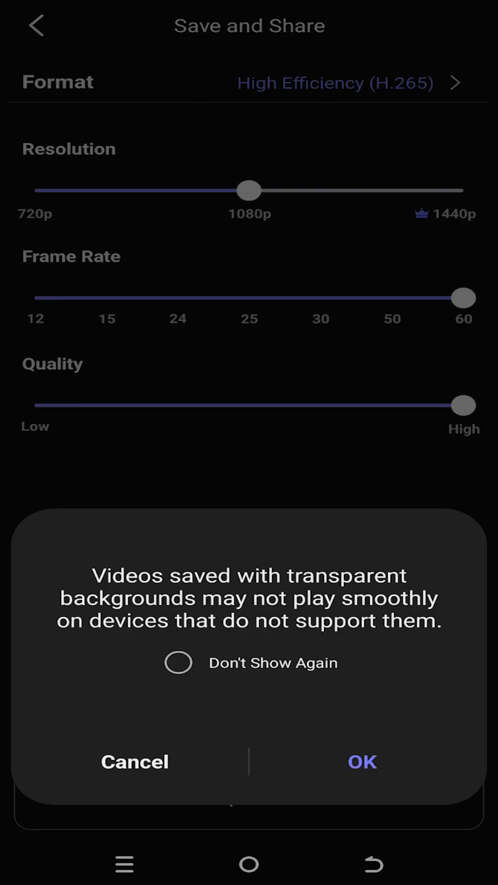
click(361, 761)
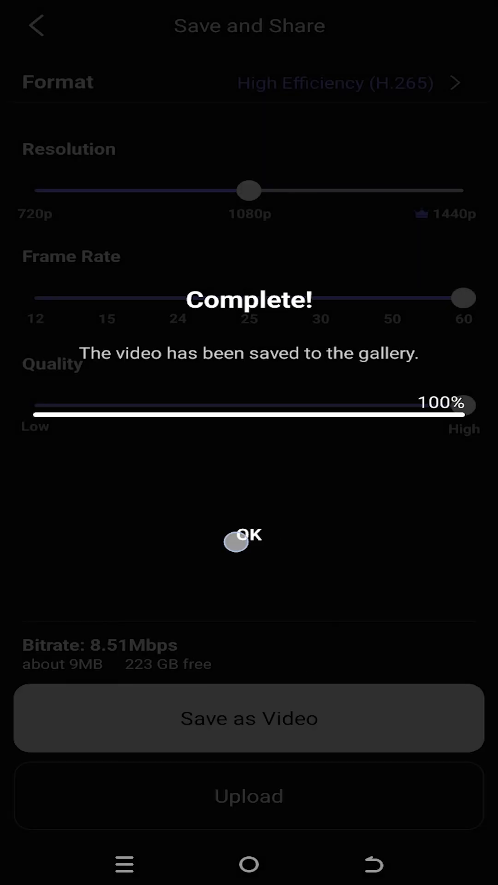
click(248, 537)
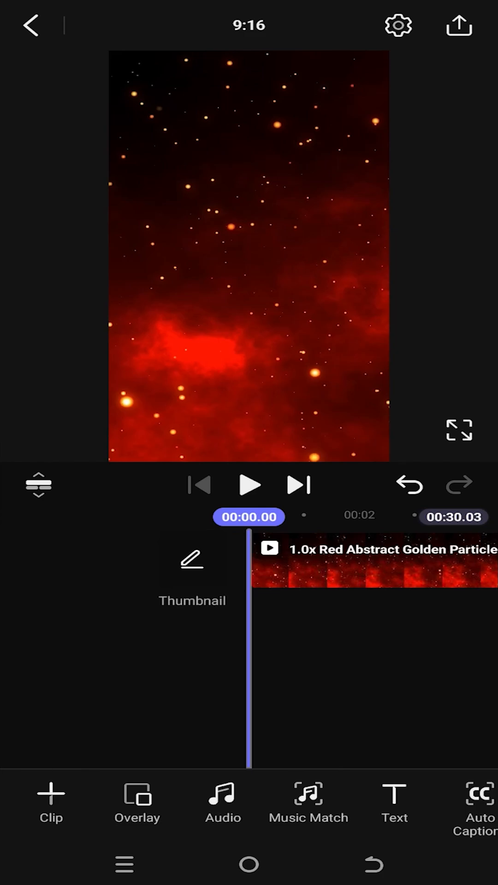
Step: Add the exported transparent woman video from the KineMaster album as an overlay above the red particles
click(137, 803)
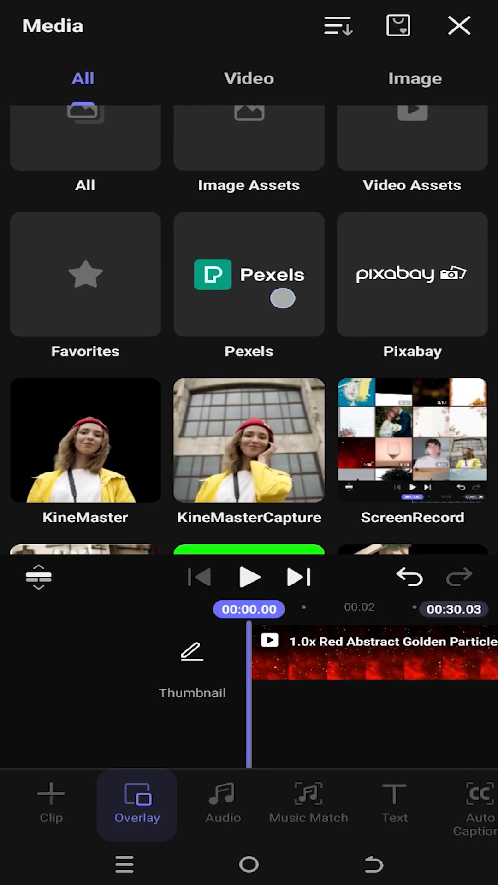
click(85, 440)
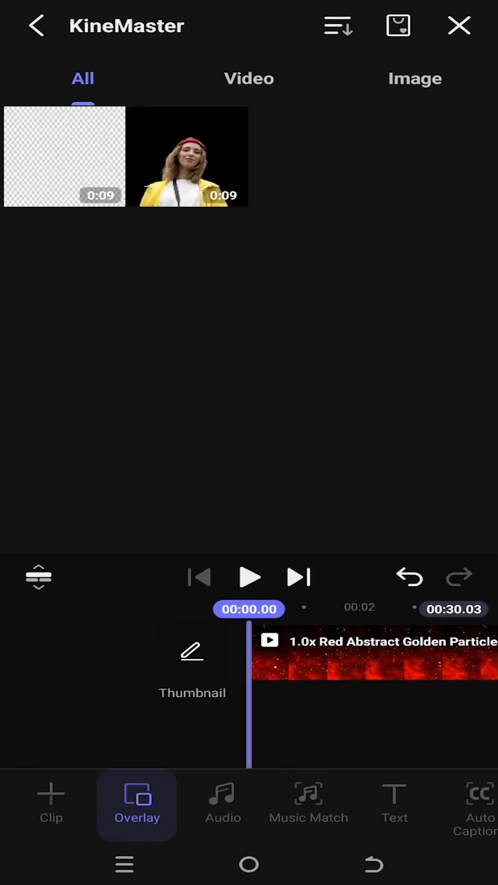
click(64, 157)
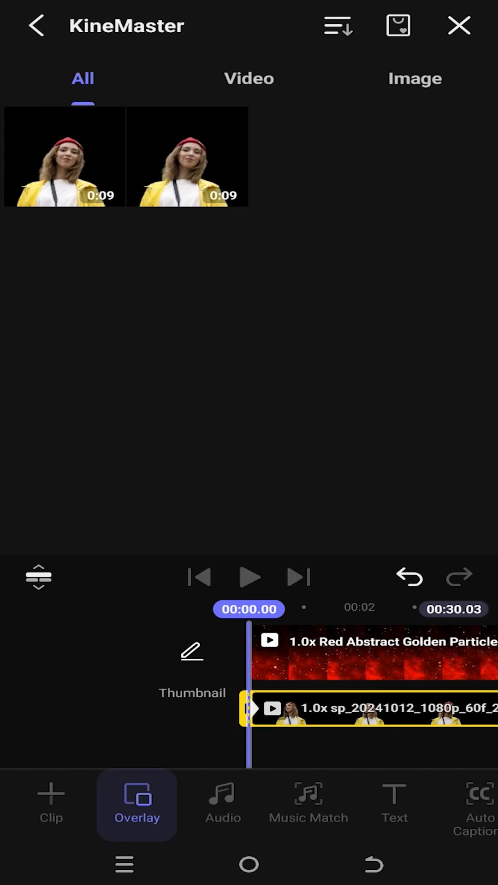